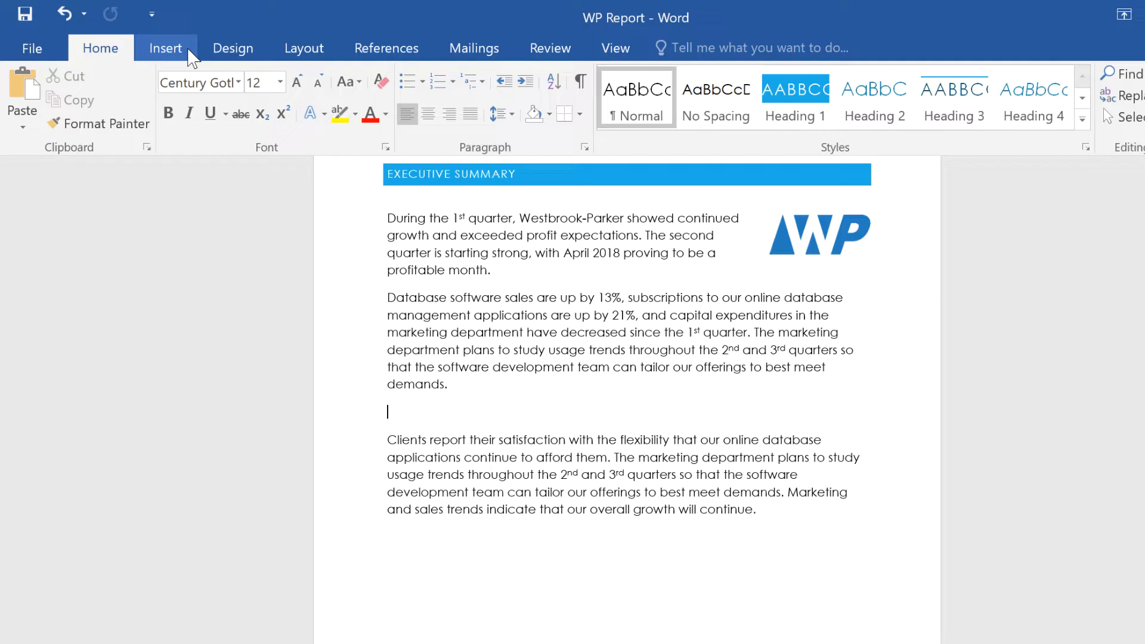
Show the Screenshot gallery of Available Windows from the Insert ribbon.
click(166, 48)
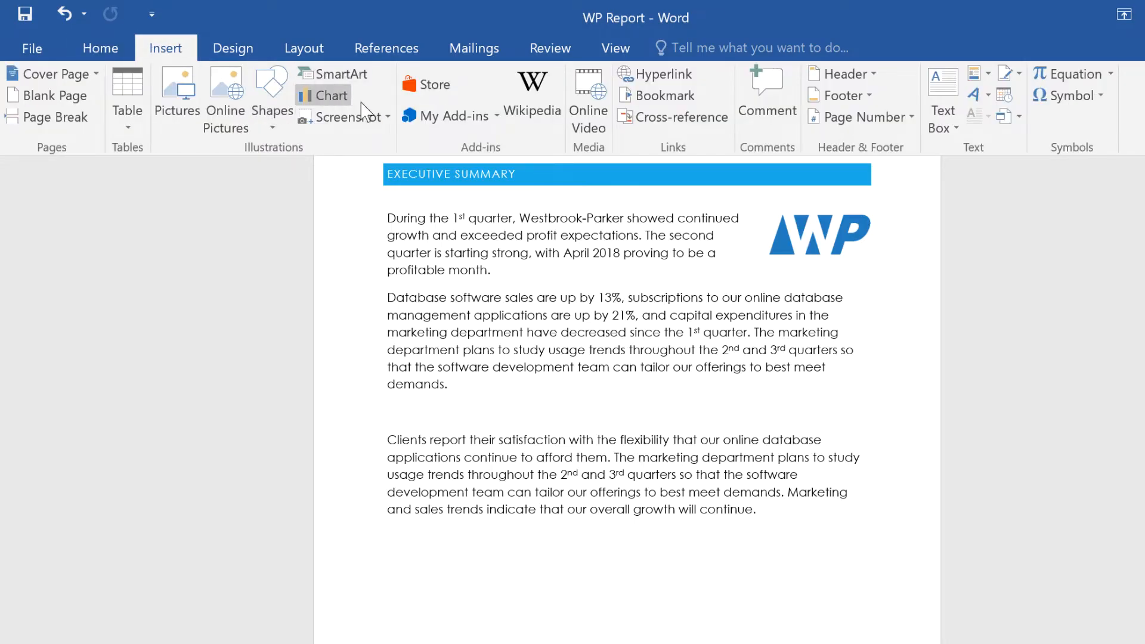
click(348, 117)
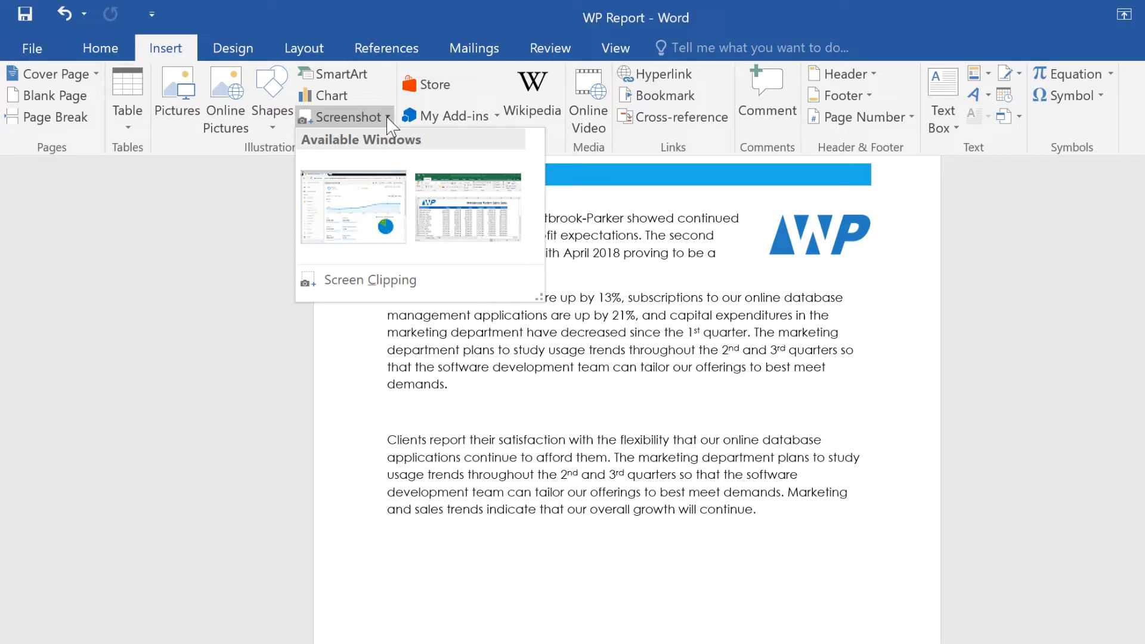
mouse_move(365, 227)
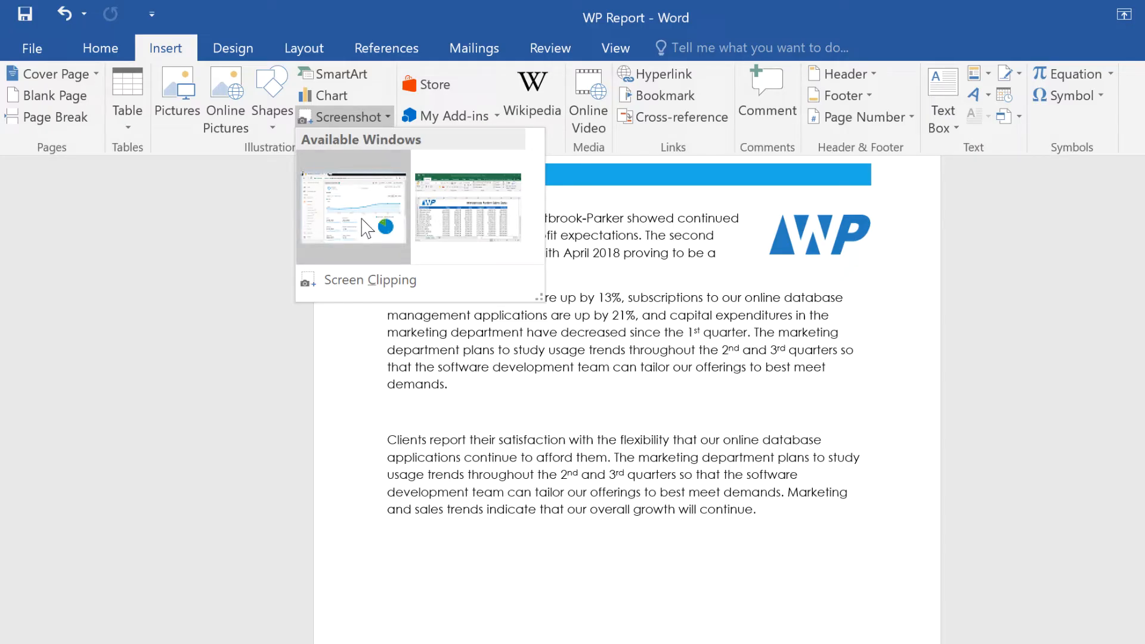
Insert the Google Analytics window screenshot, then place the cursor after the last paragraph on page 2.
click(353, 207)
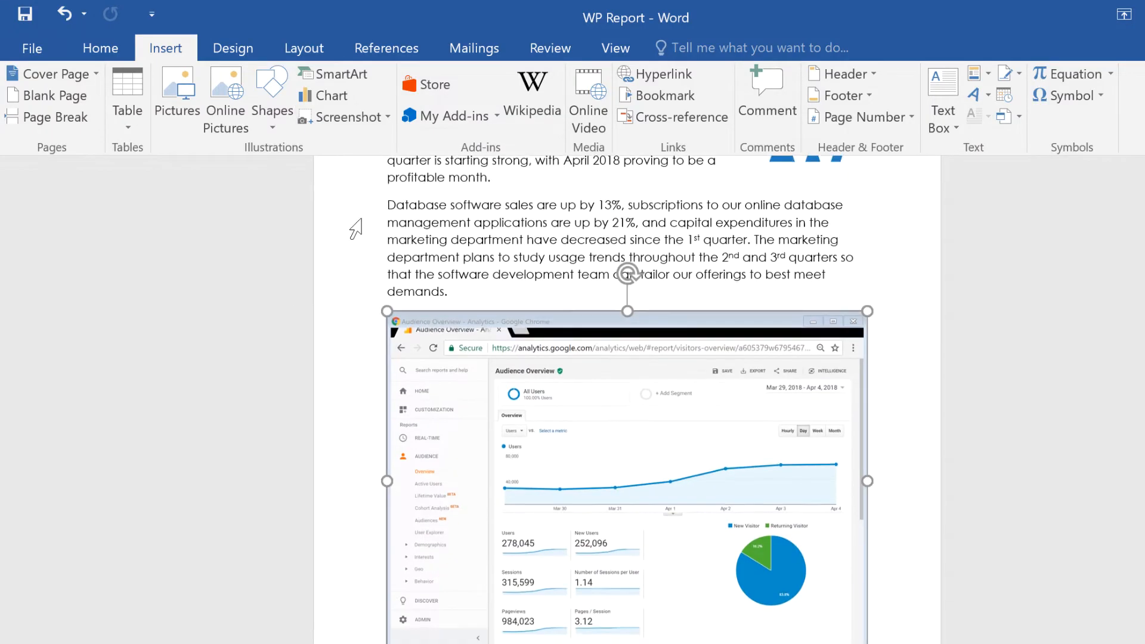
click(627, 475)
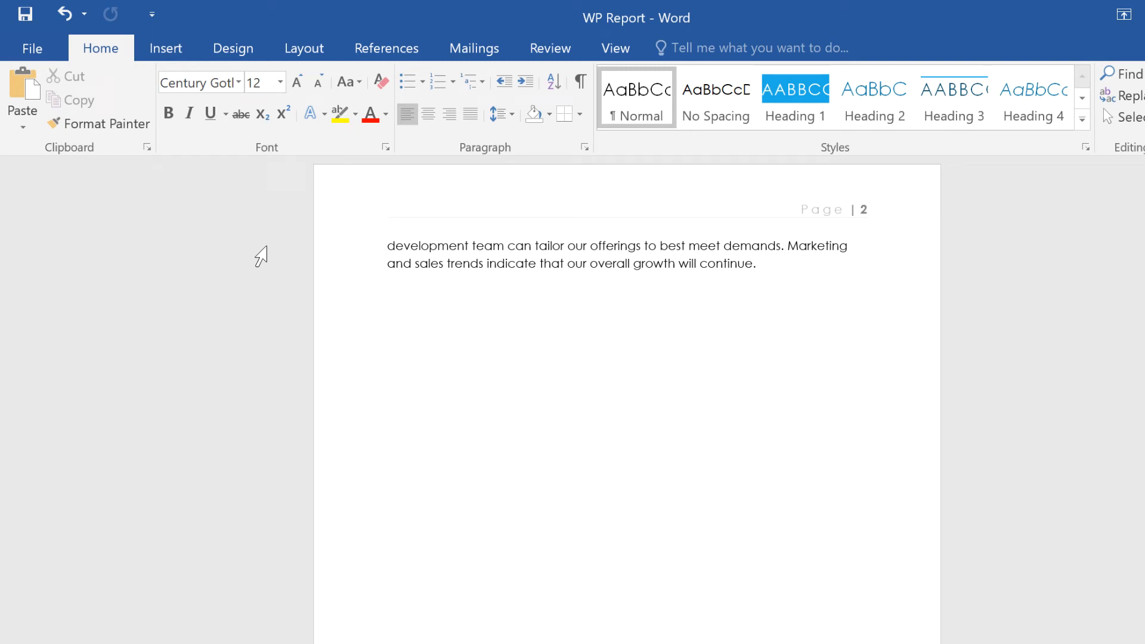
click(165, 48)
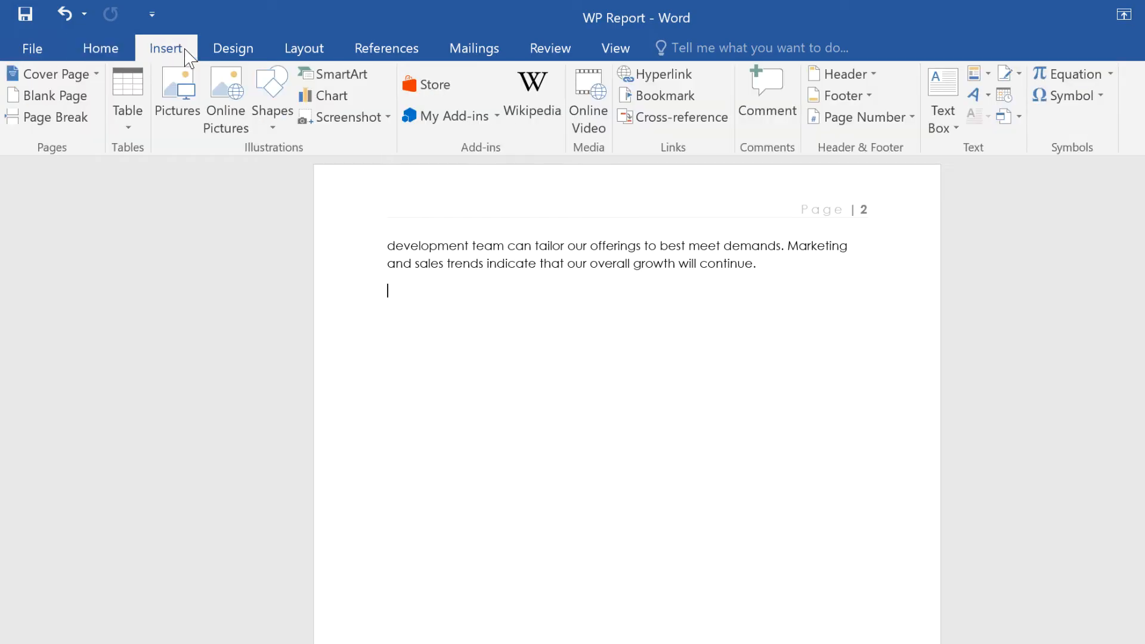